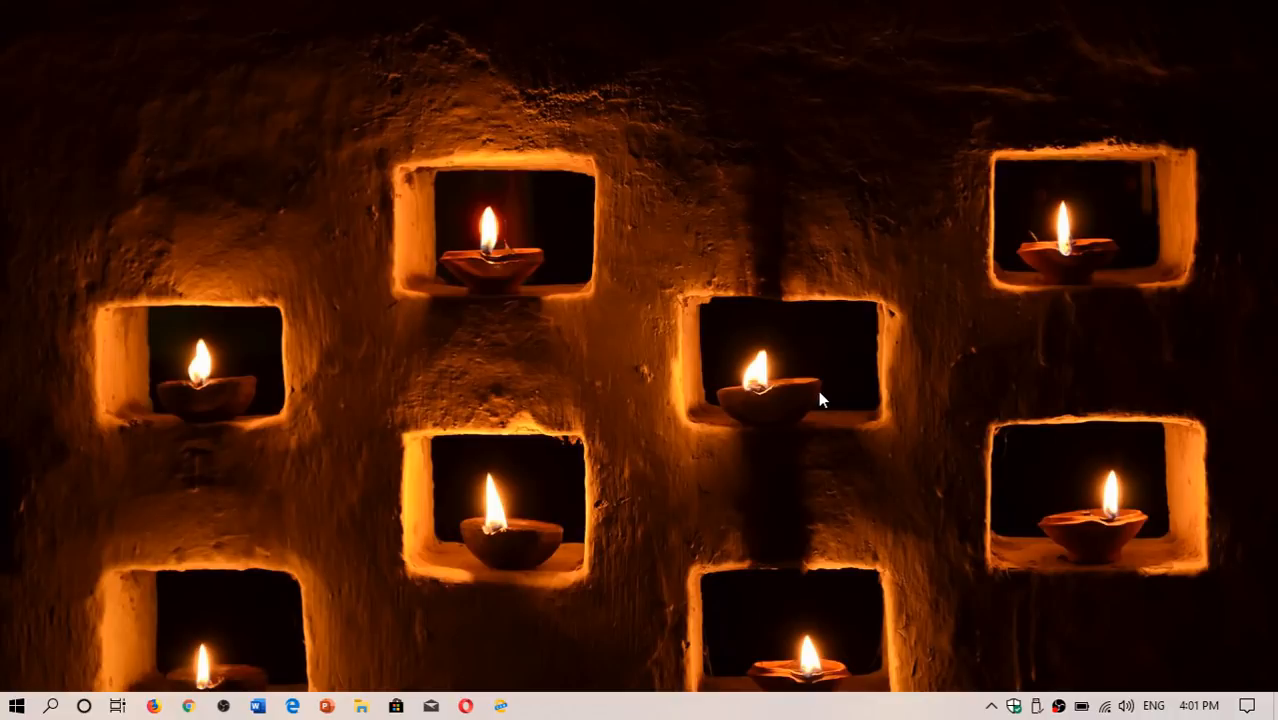
mouse_move(1207, 660)
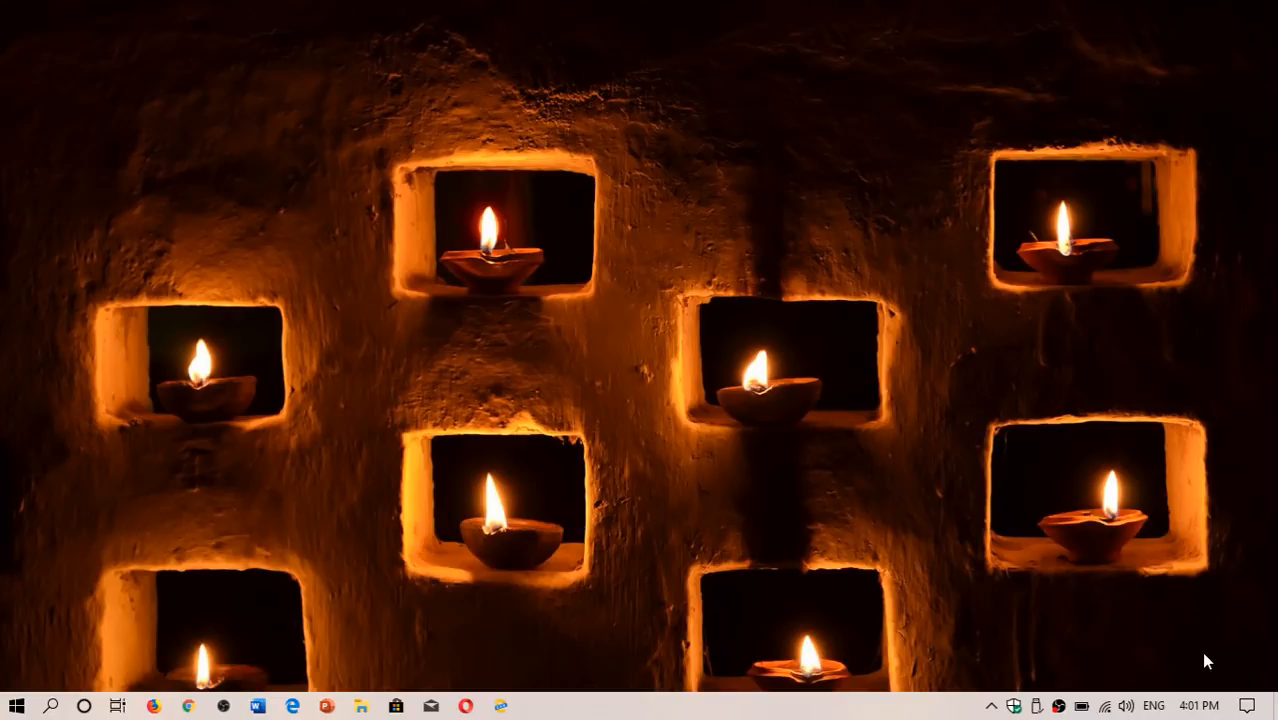
Glance at the Action Center, then bring up the Start menu's app list and tiles
left_click(1248, 706)
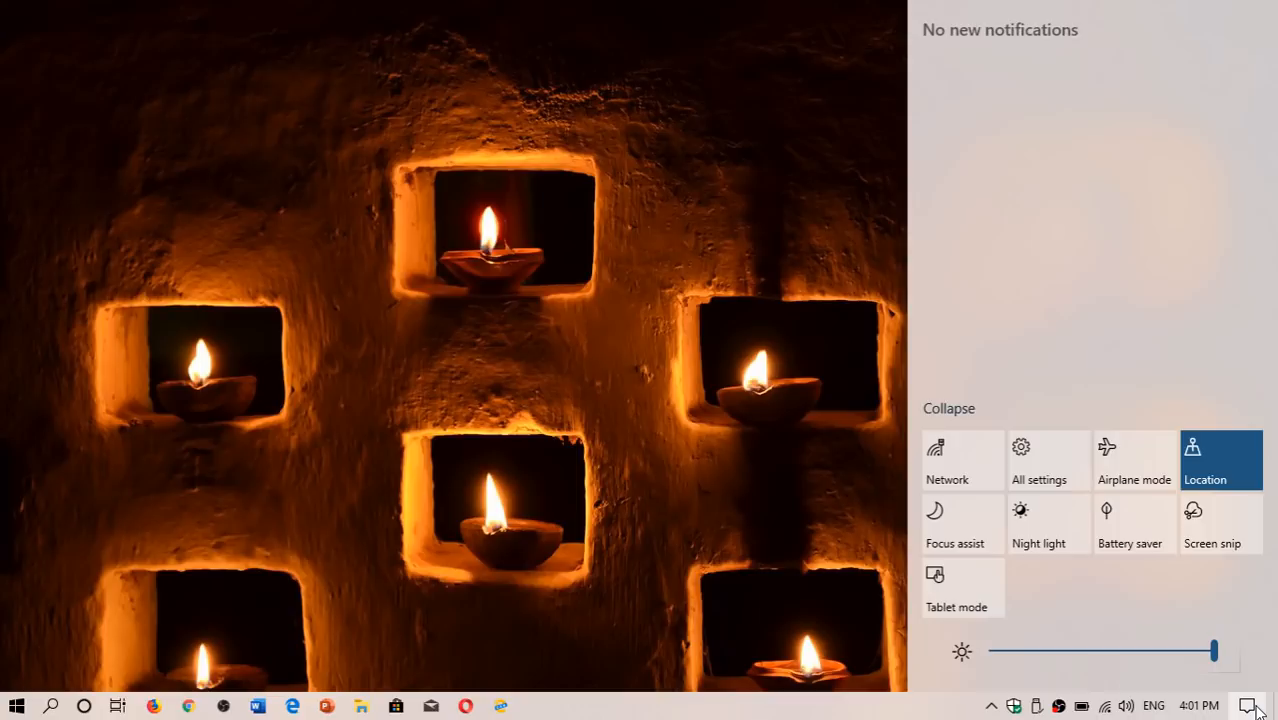
mouse_move(1018, 417)
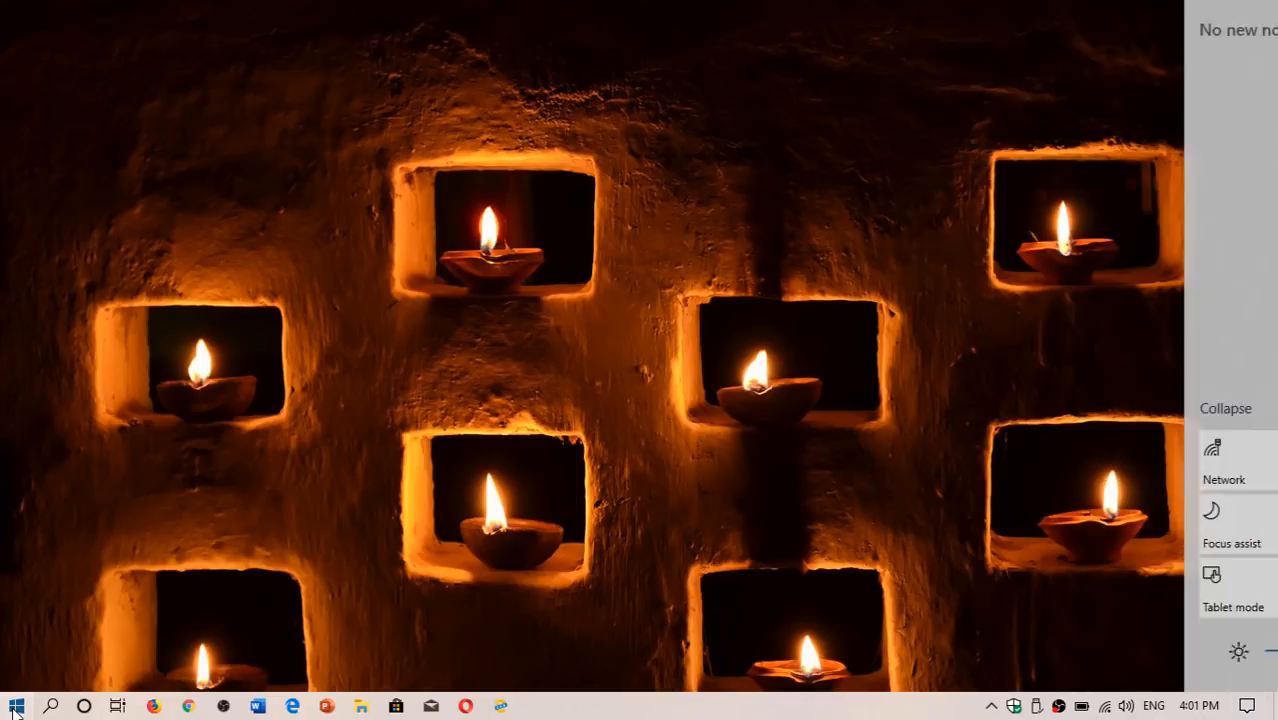
left_click(15, 706)
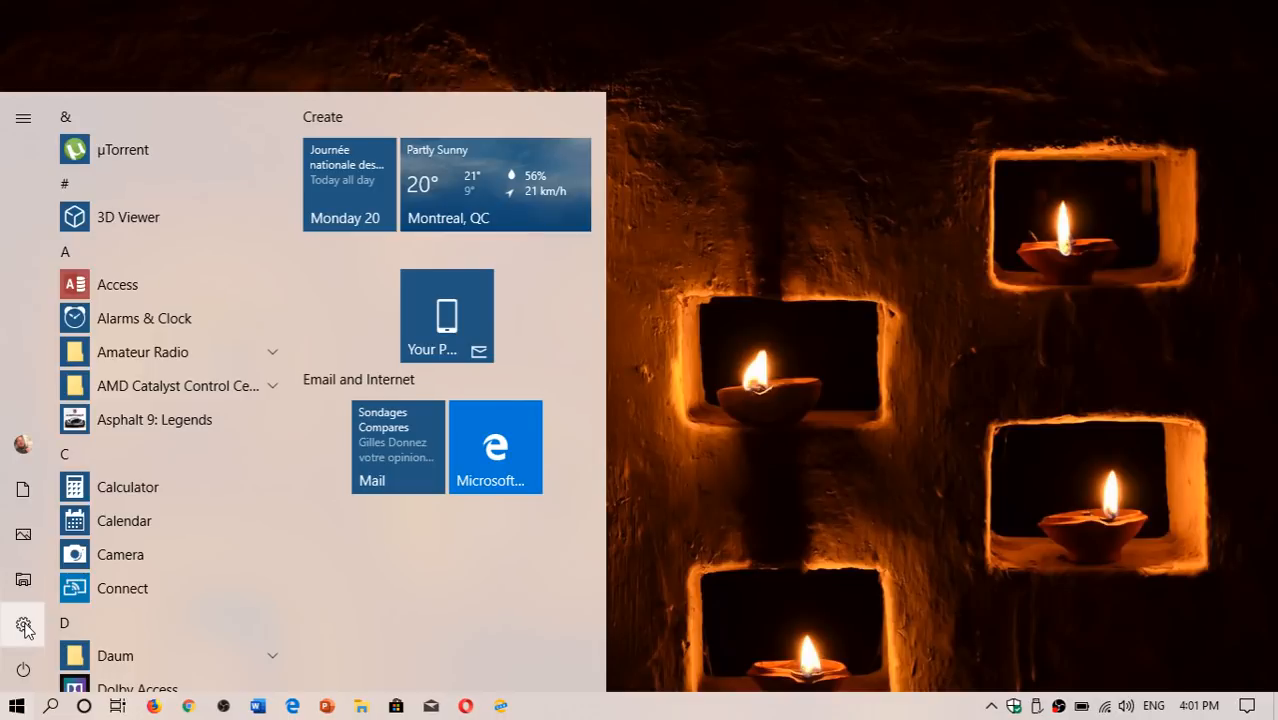
Launch Windows Settings from the gear icon in the Start menu
left_click(23, 627)
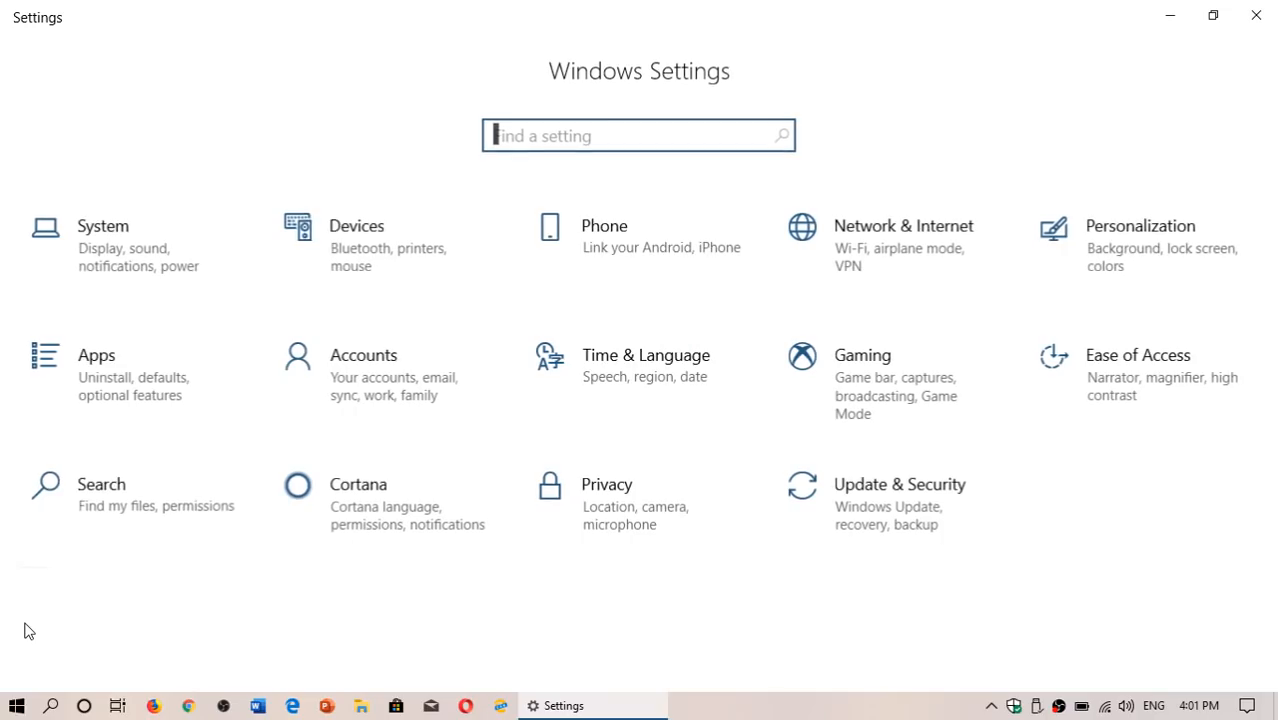
mouse_move(607, 505)
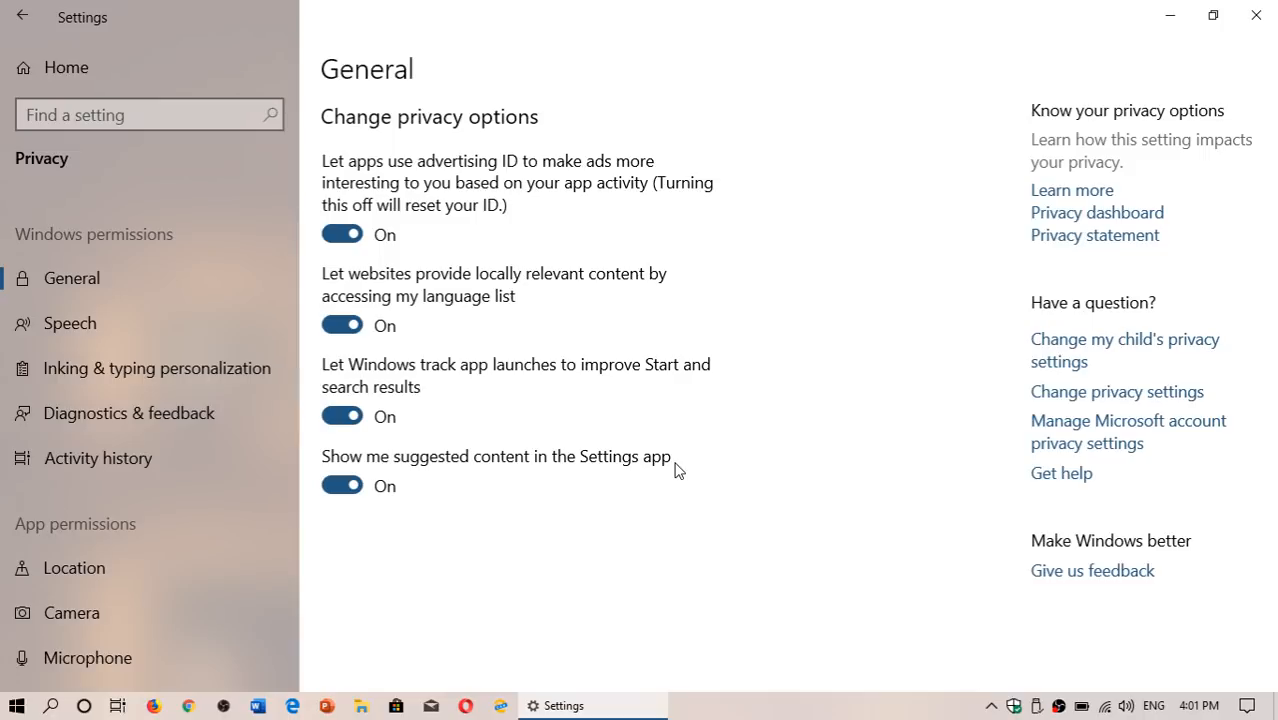
mouse_move(588, 208)
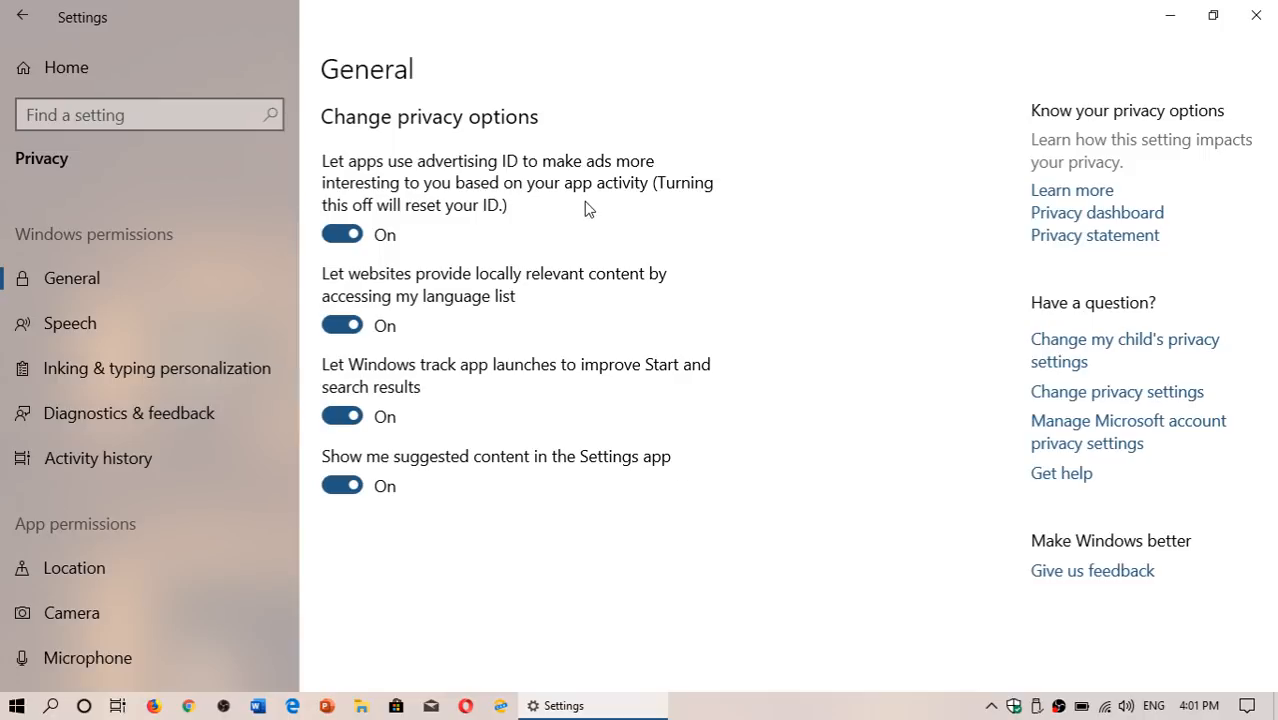